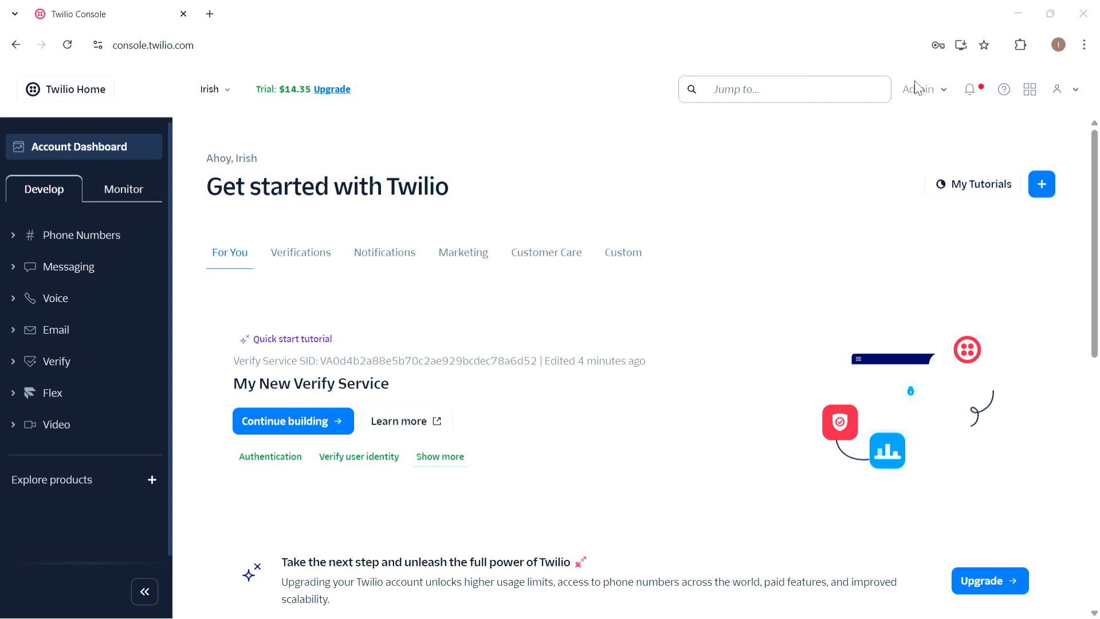
Go to Account billing from the Admin menu to reach the billing overview.
left_click(918, 89)
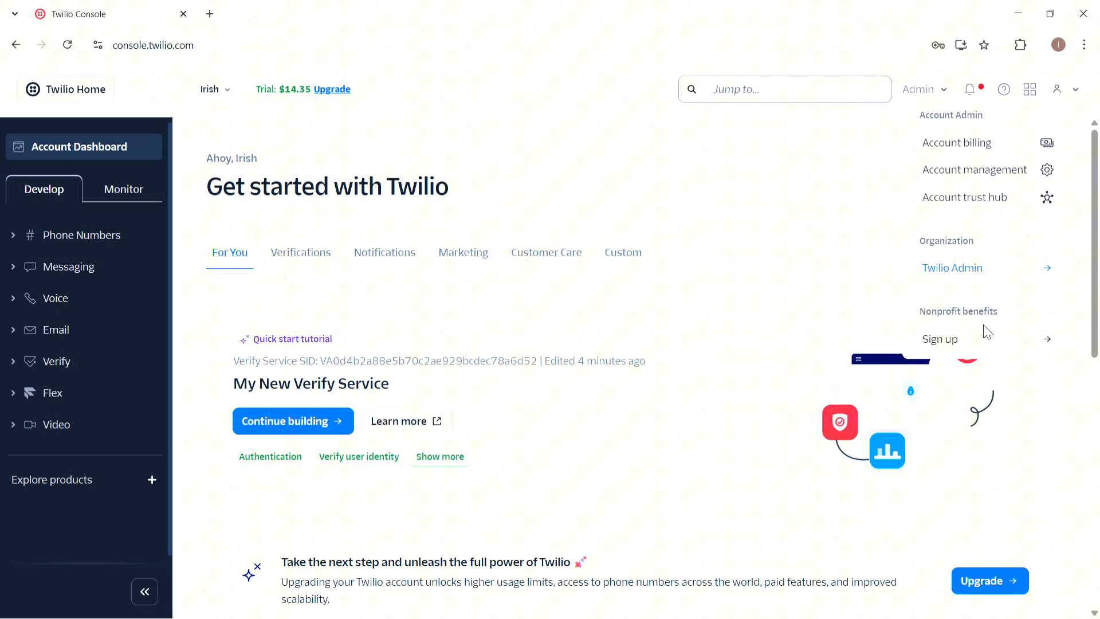
left_click(955, 142)
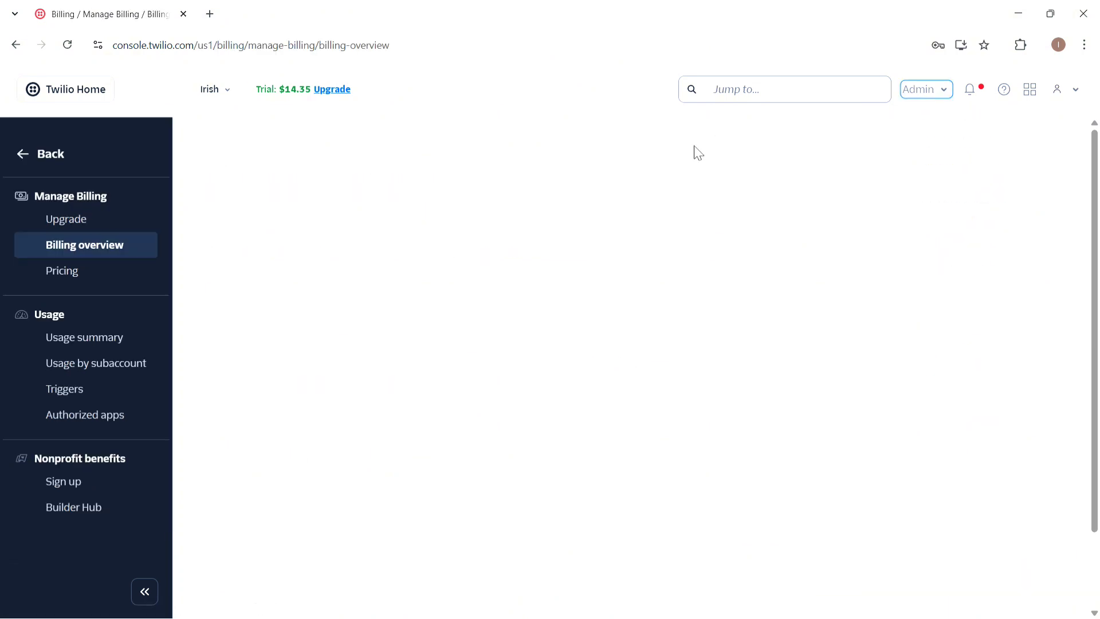
mouse_move(554, 233)
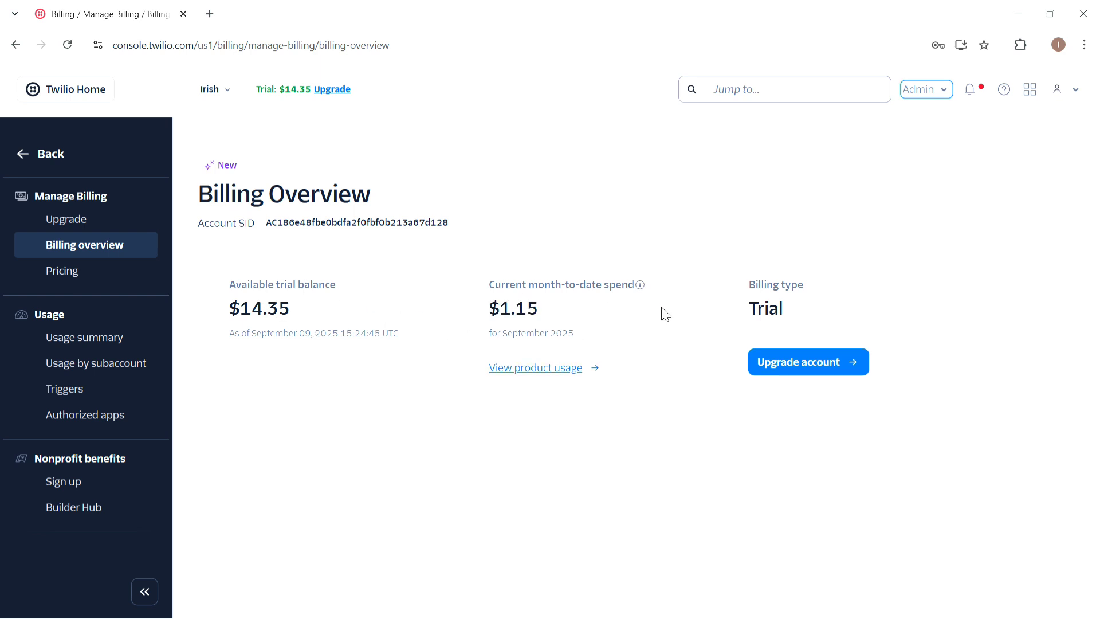
mouse_move(728, 314)
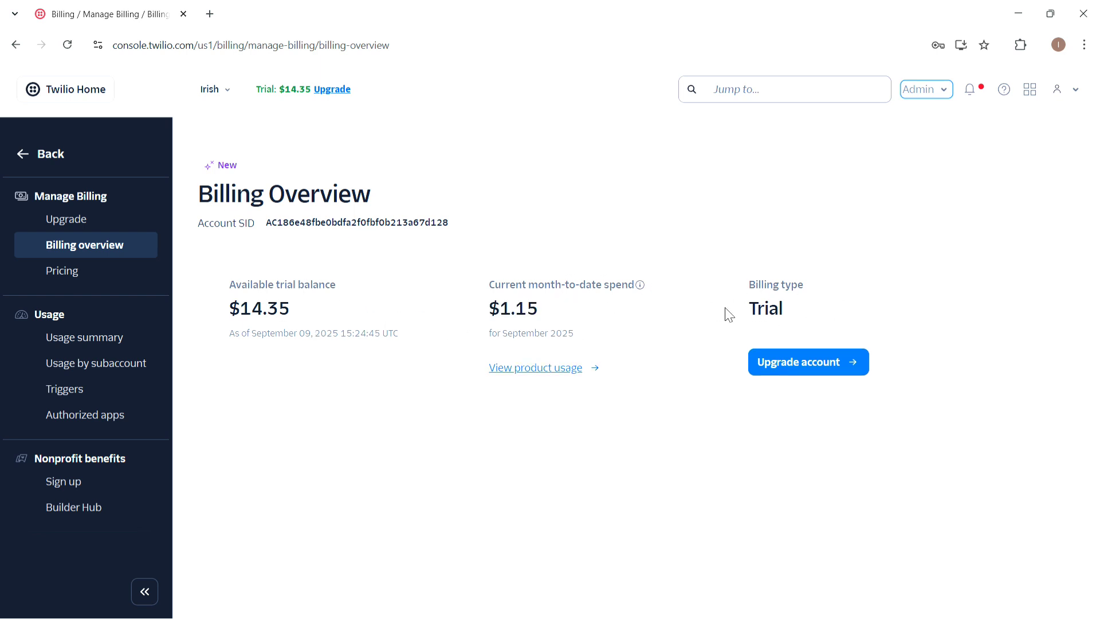
mouse_move(66, 219)
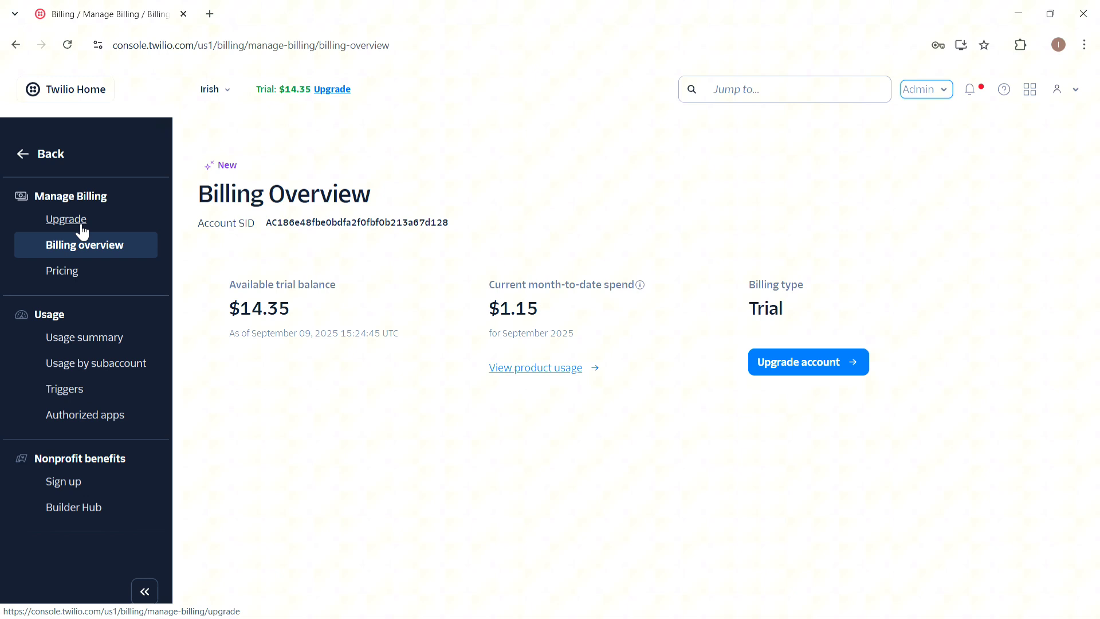
Start the trial account upgrade and continue into customer profile creation.
left_click(807, 362)
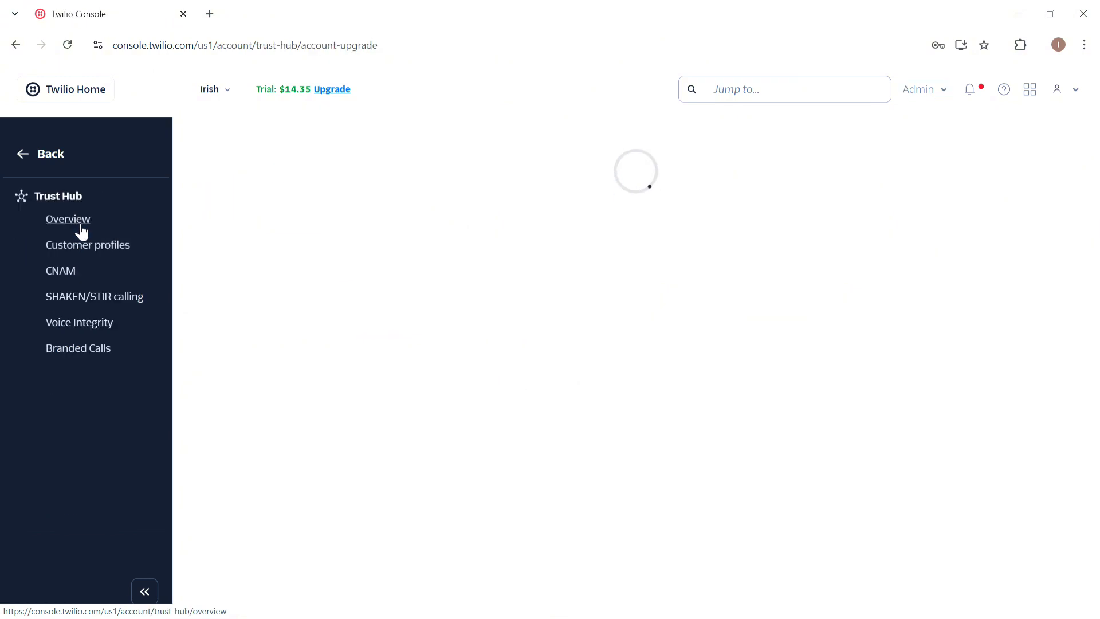
left_click(68, 219)
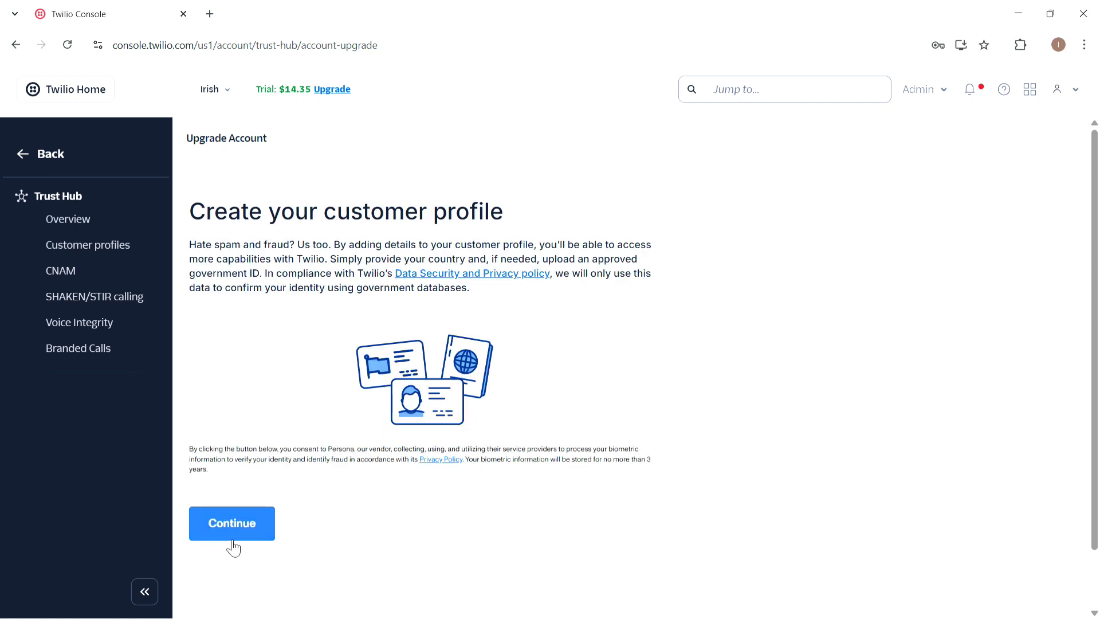
left_click(231, 523)
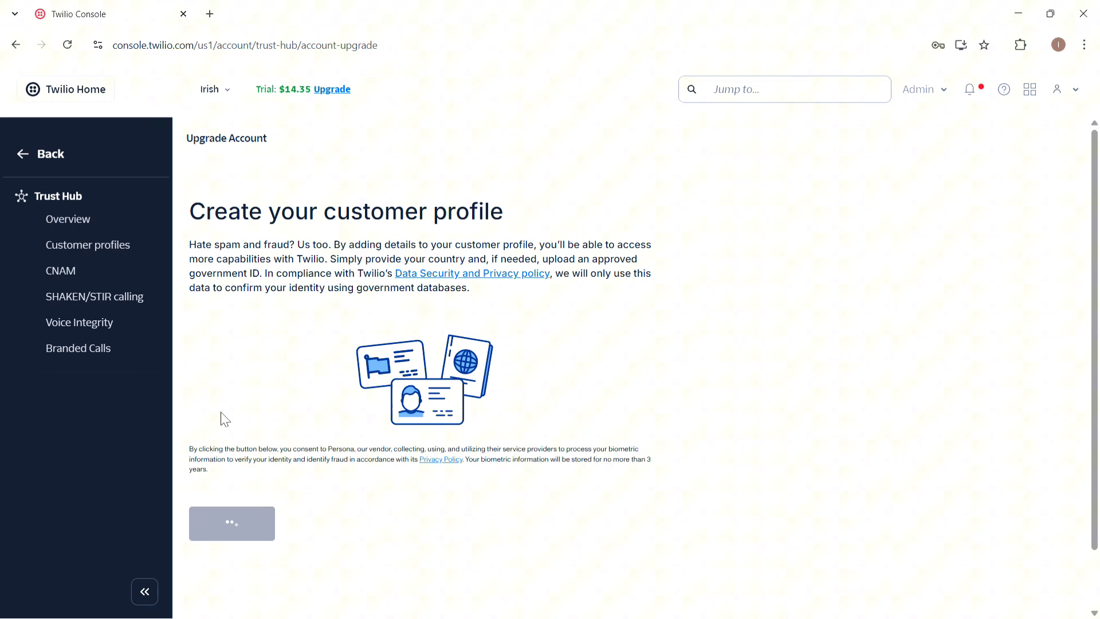
Confirm being above 18 years of age and submit the legal name and phone details.
left_click(231, 523)
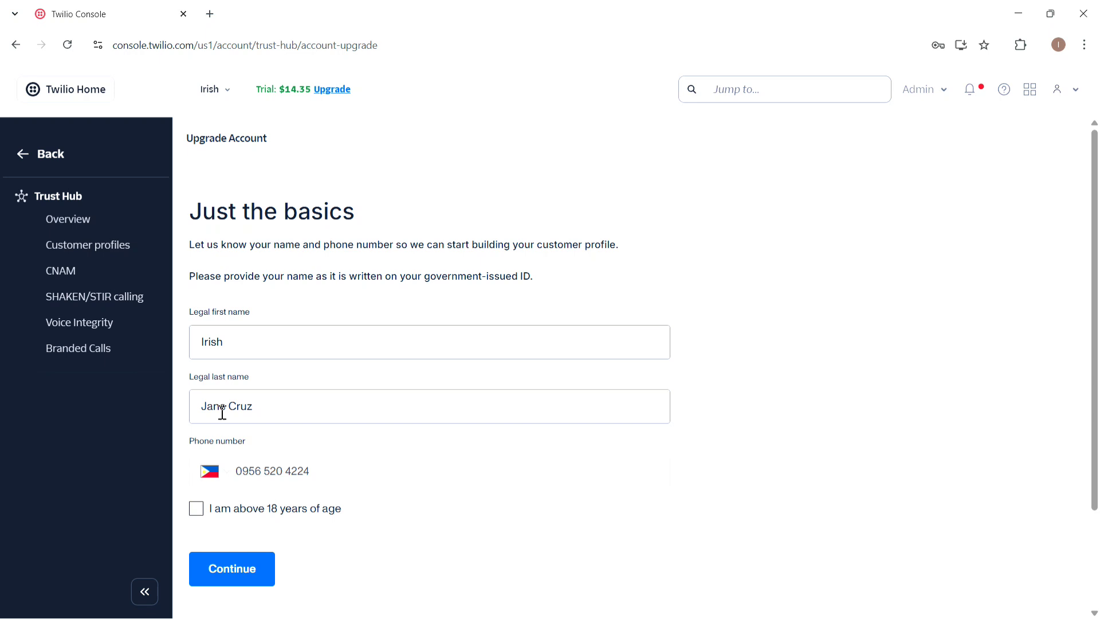
left_click(195, 508)
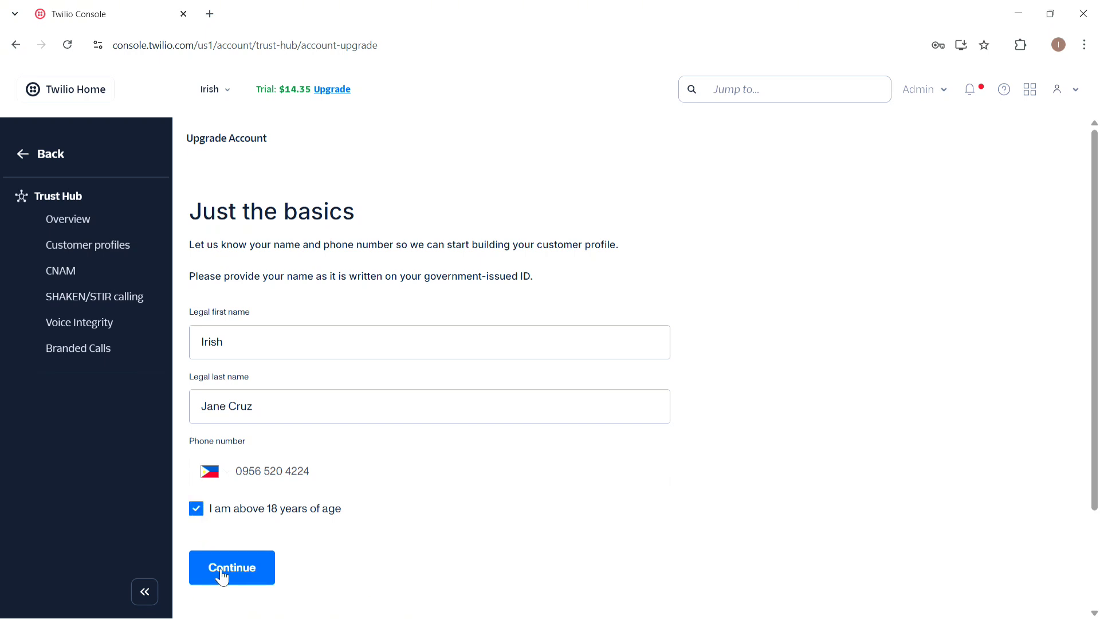
left_click(231, 566)
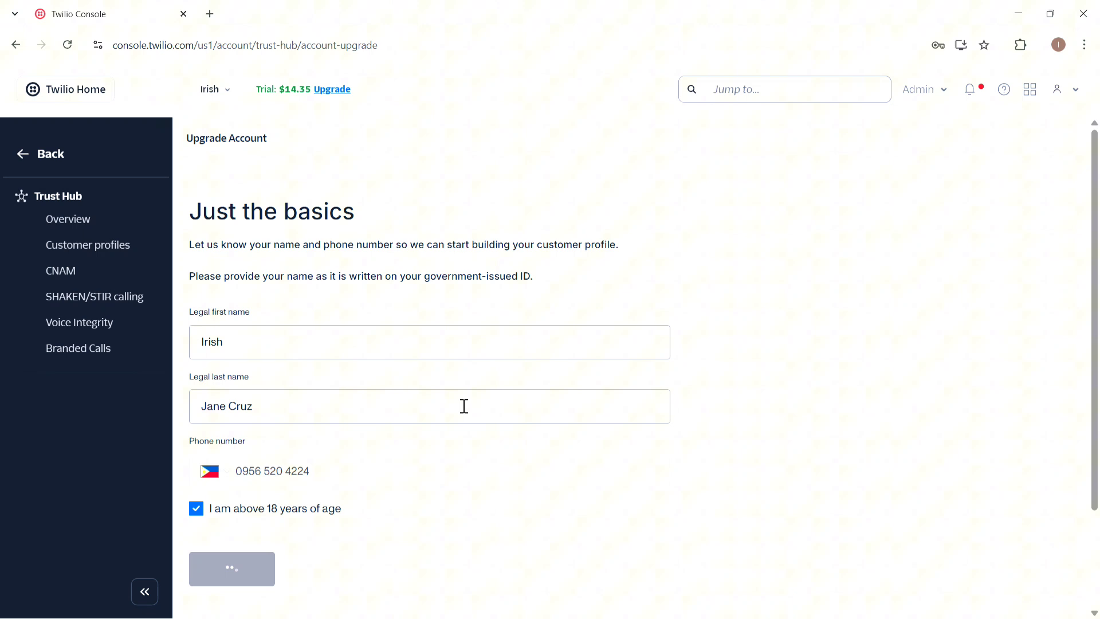
Select Philippines as the ID issuing country to reach the photo ID upload step.
left_click(232, 568)
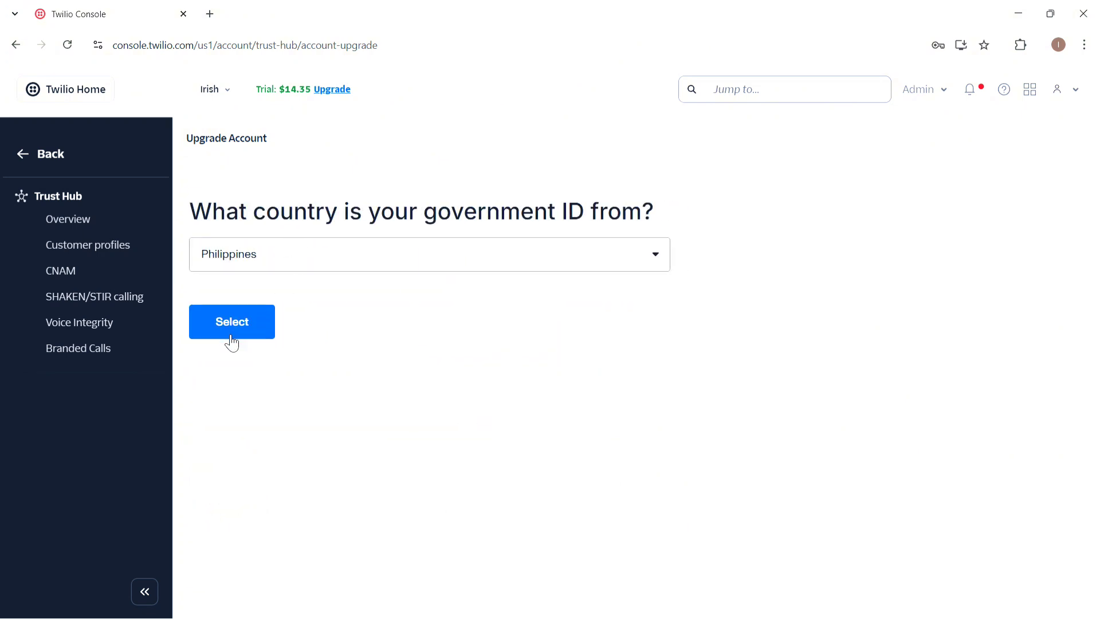
left_click(231, 321)
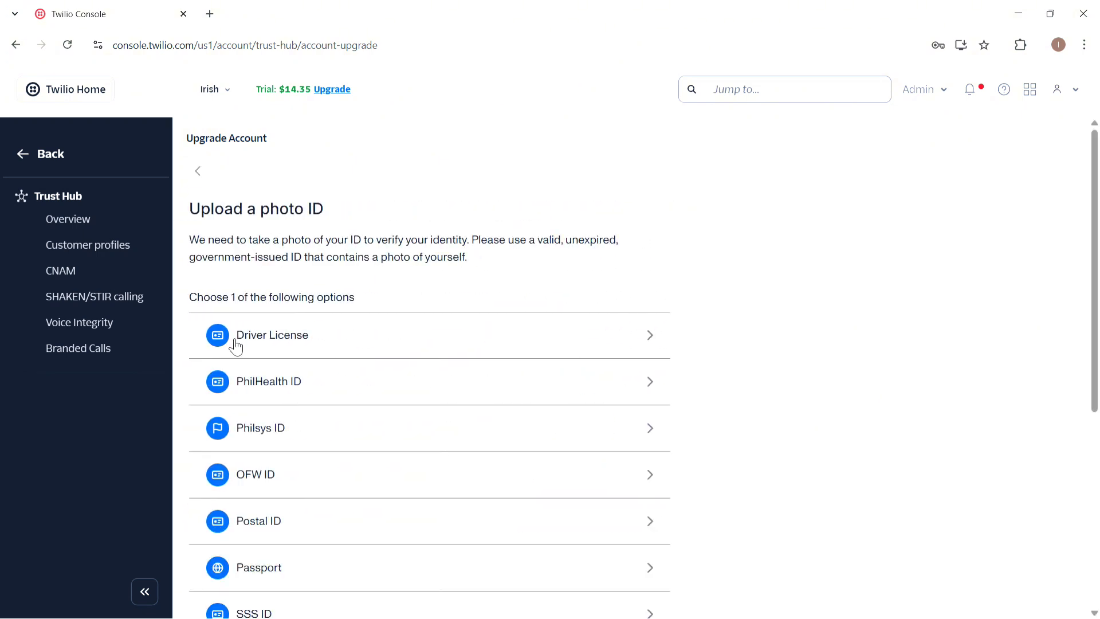
mouse_move(313, 350)
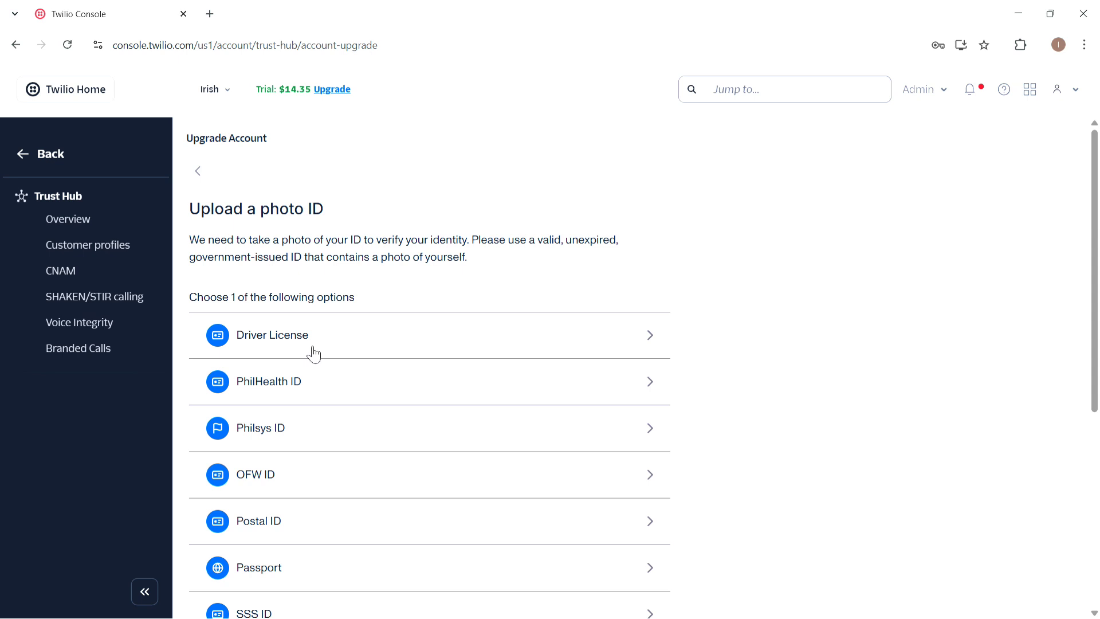
scroll("down", 3)
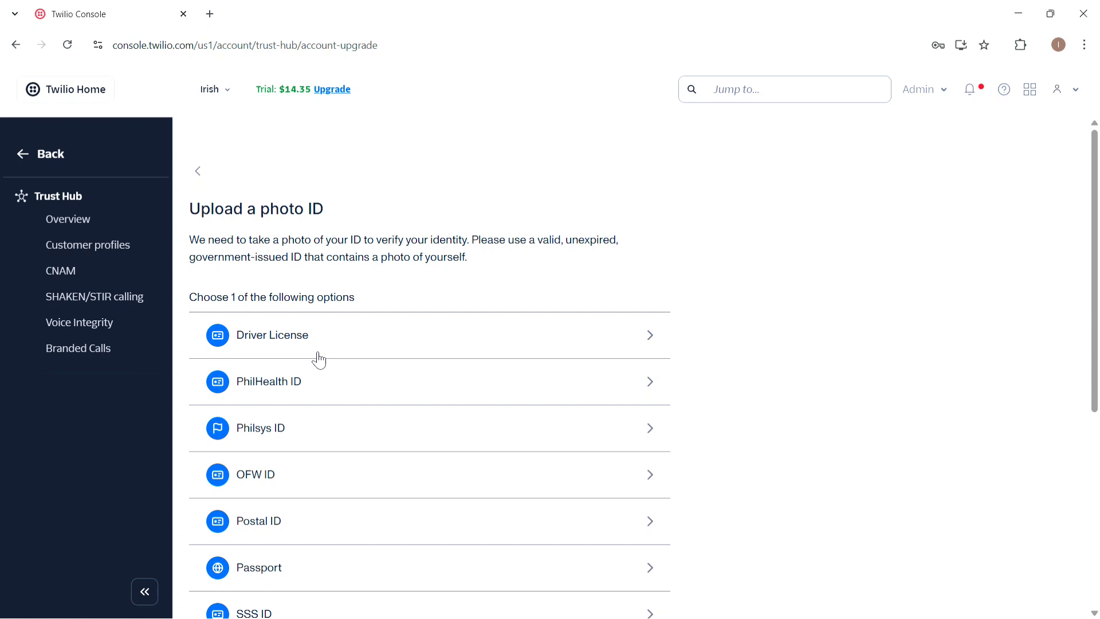
mouse_move(450, 357)
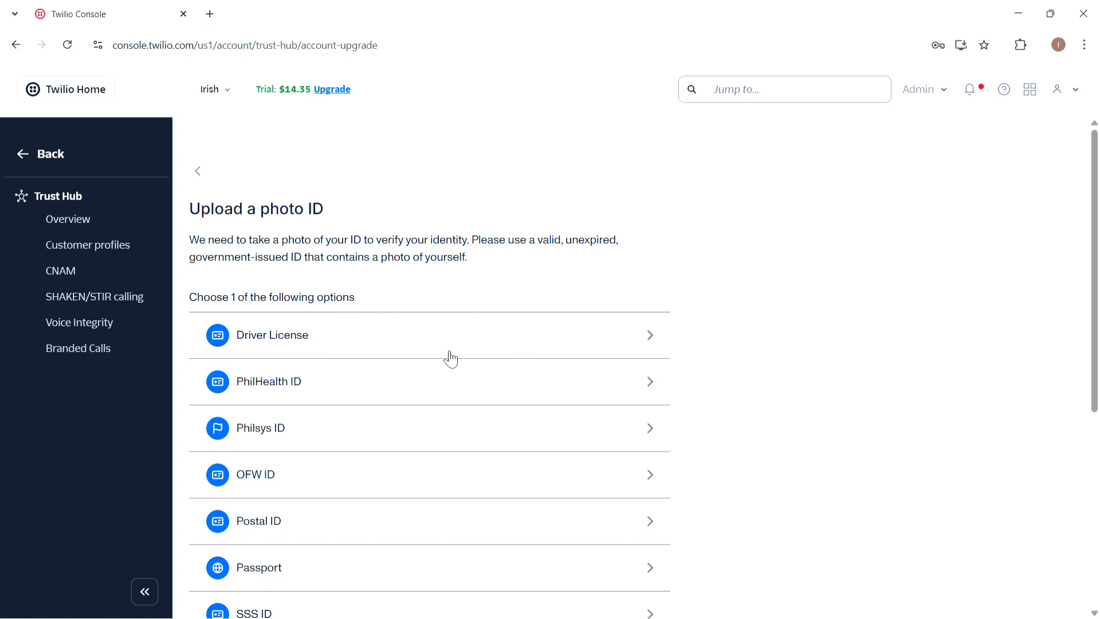
mouse_move(306, 326)
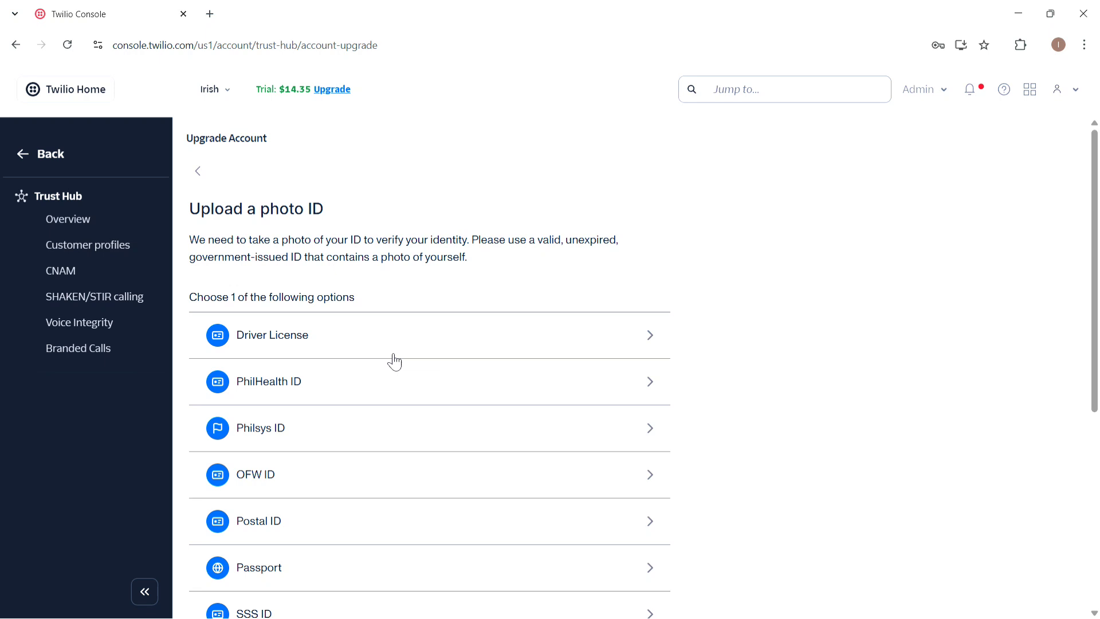
mouse_move(478, 368)
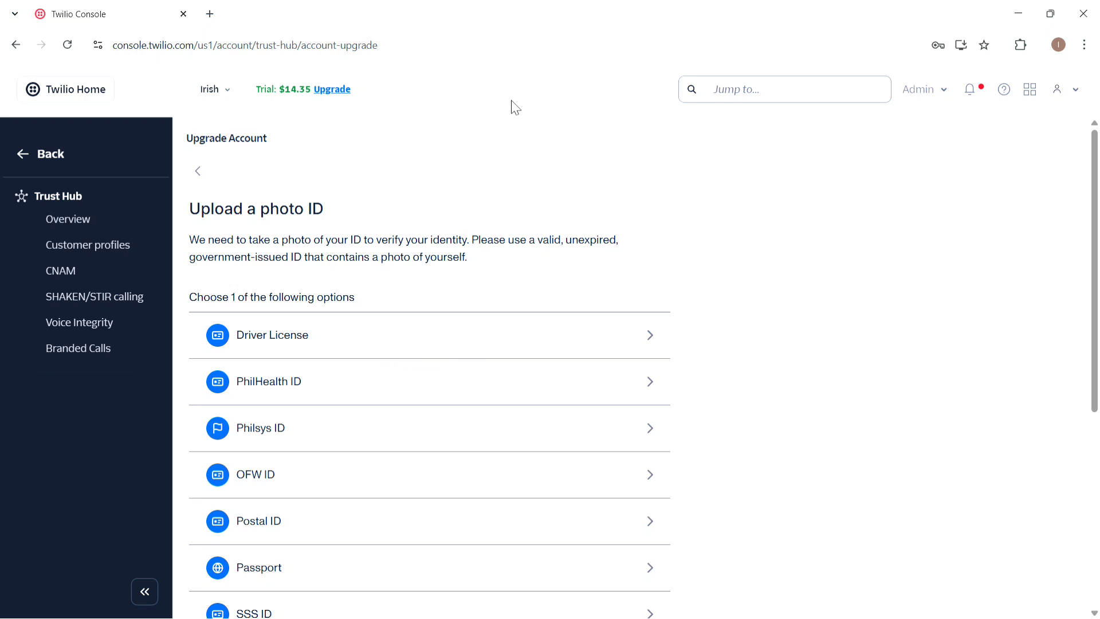
mouse_move(510, 51)
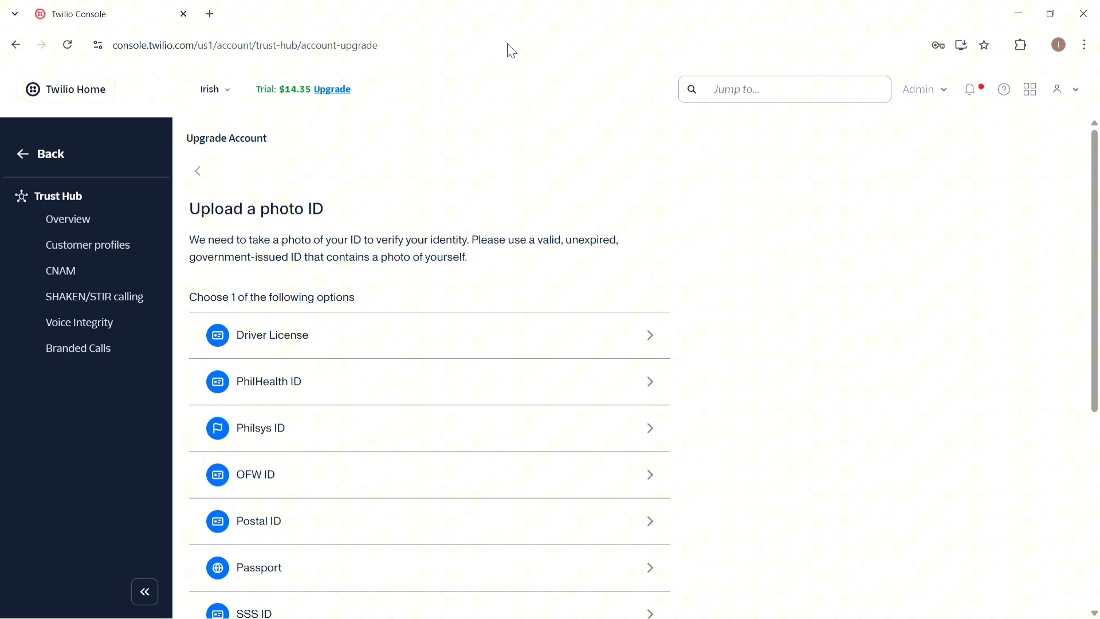